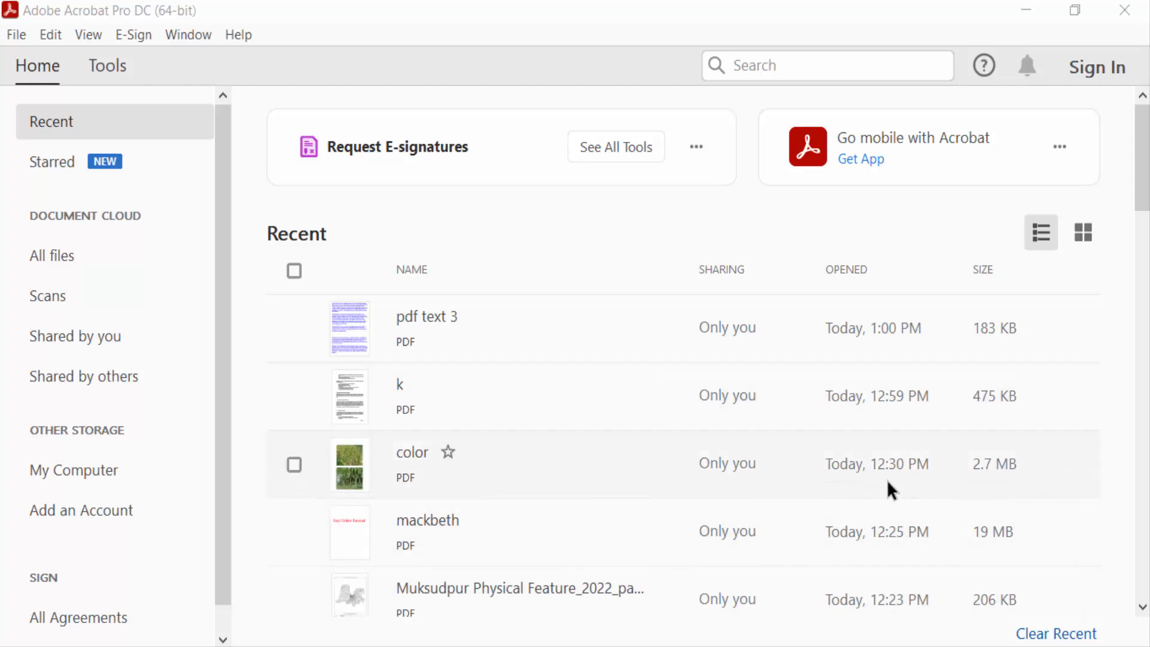
mouse_move(693, 446)
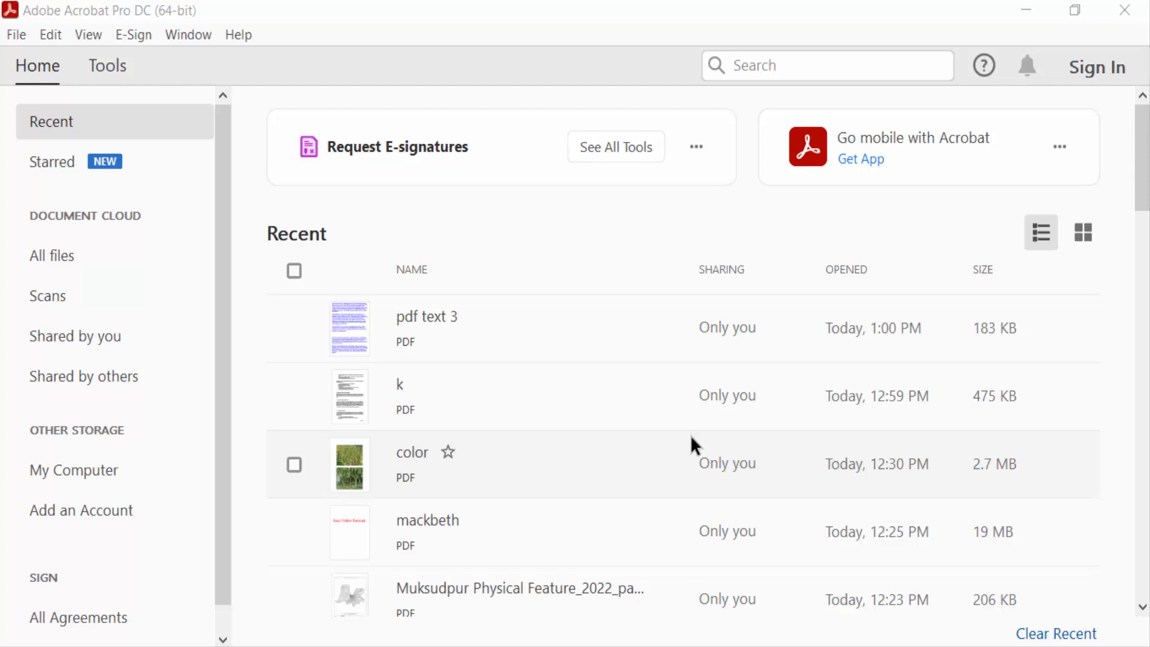
mouse_move(674, 436)
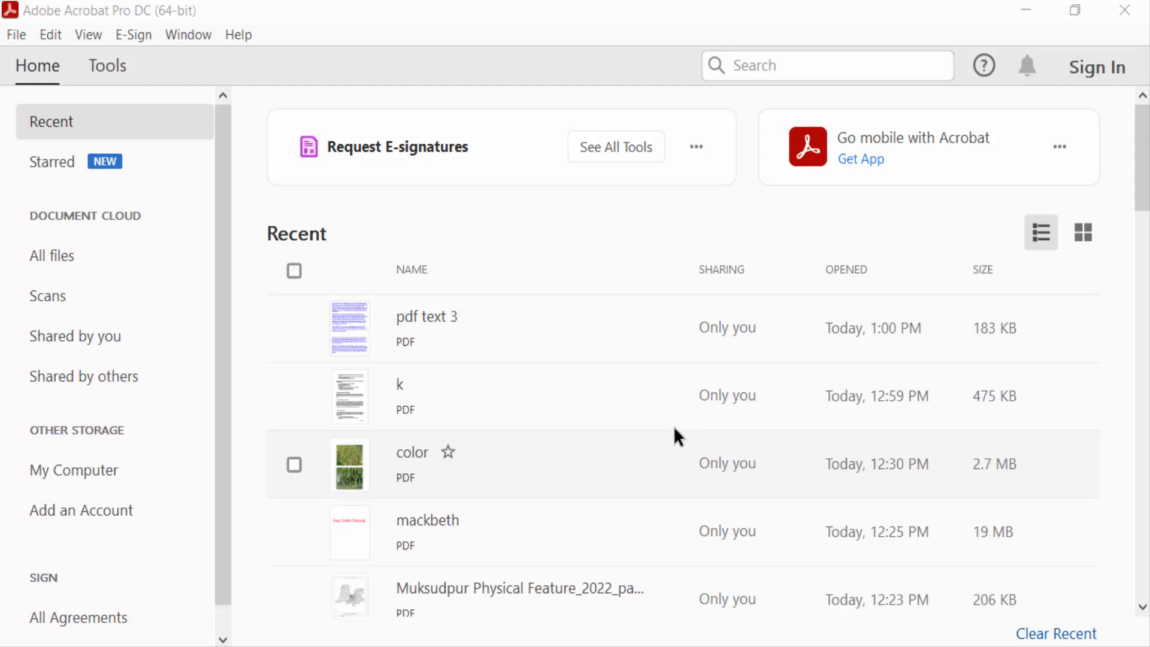
mouse_move(470, 370)
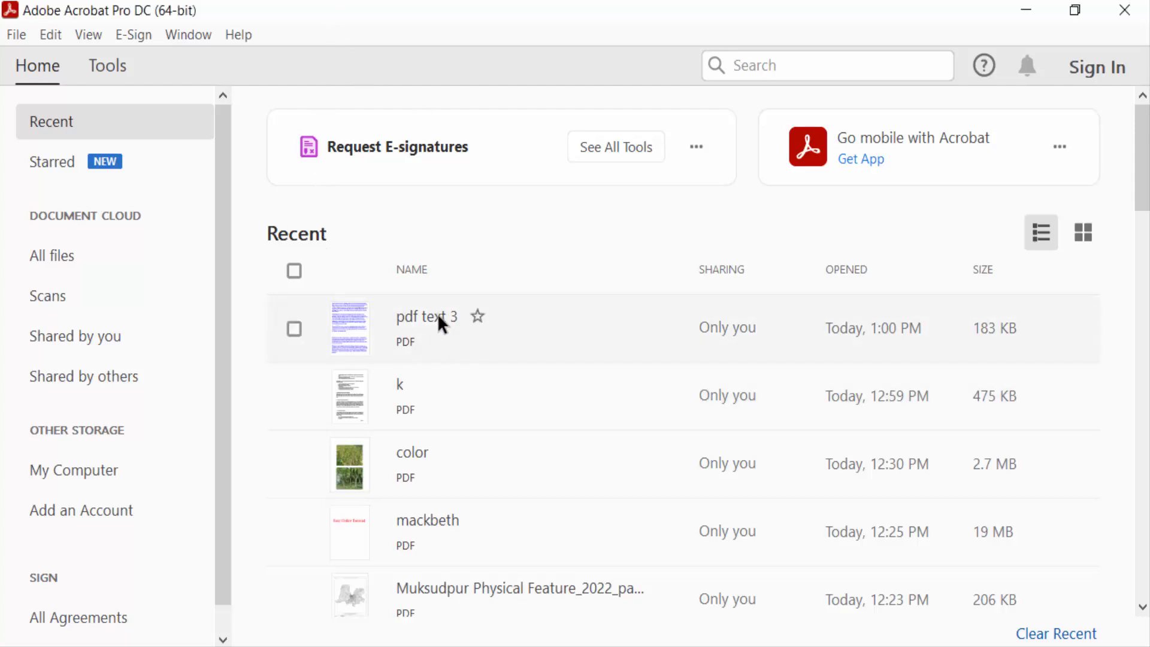
- Load pdf text 3 into the Scan & OCR tool and bring up its Enhance options
double_click(427, 316)
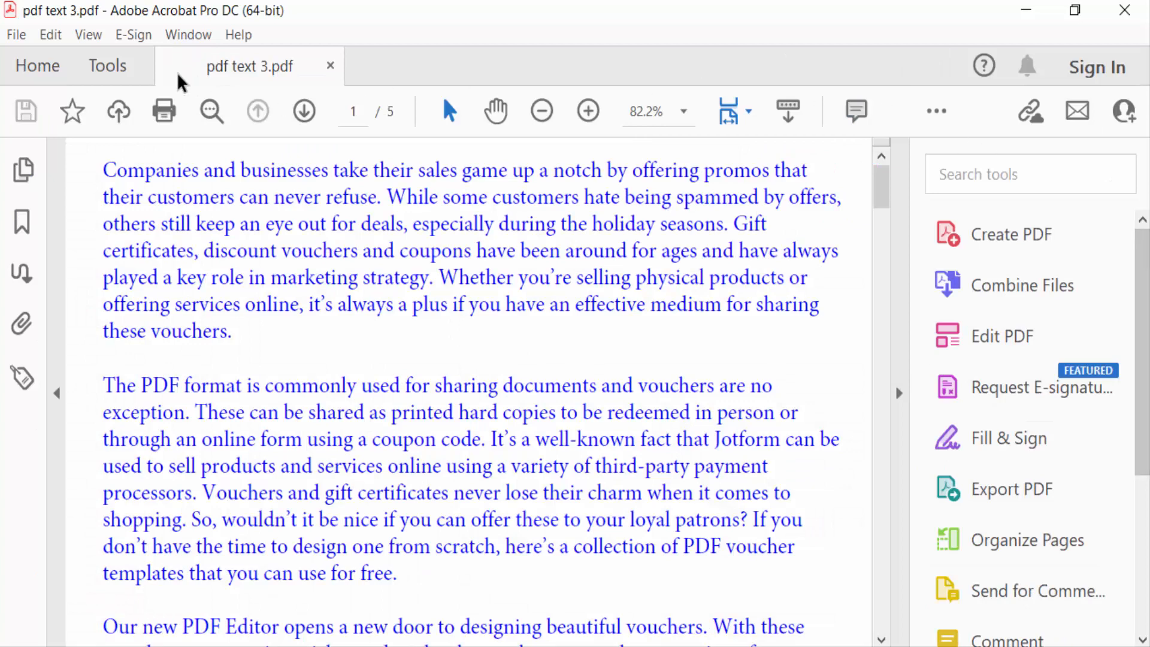
left_click(107, 65)
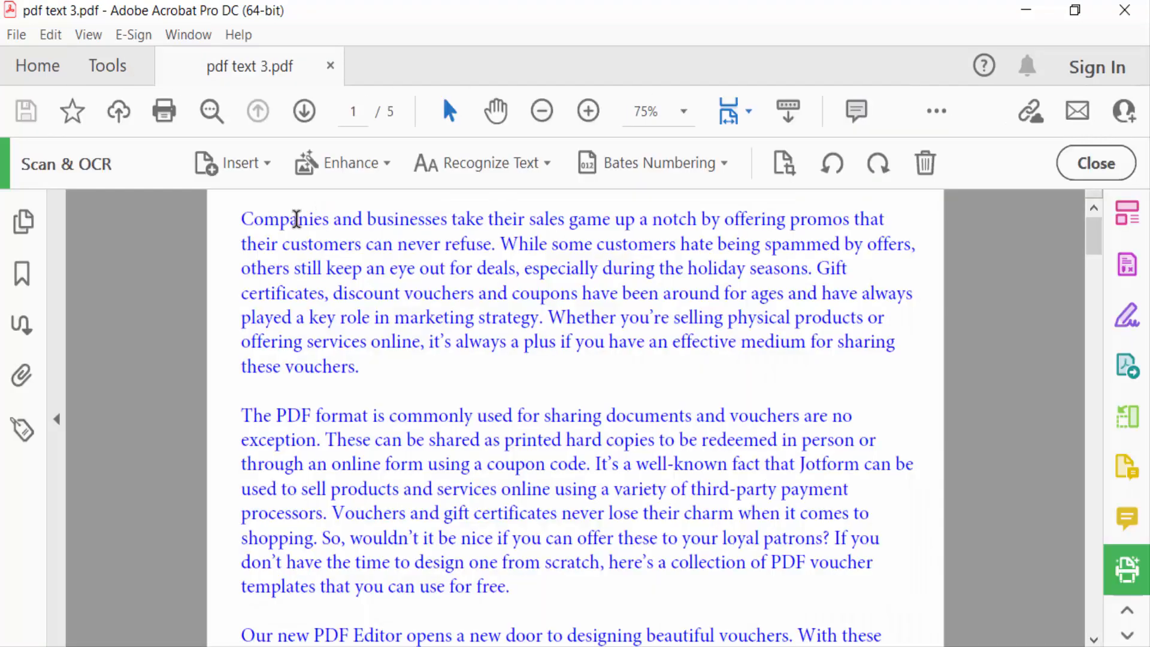
left_click(351, 163)
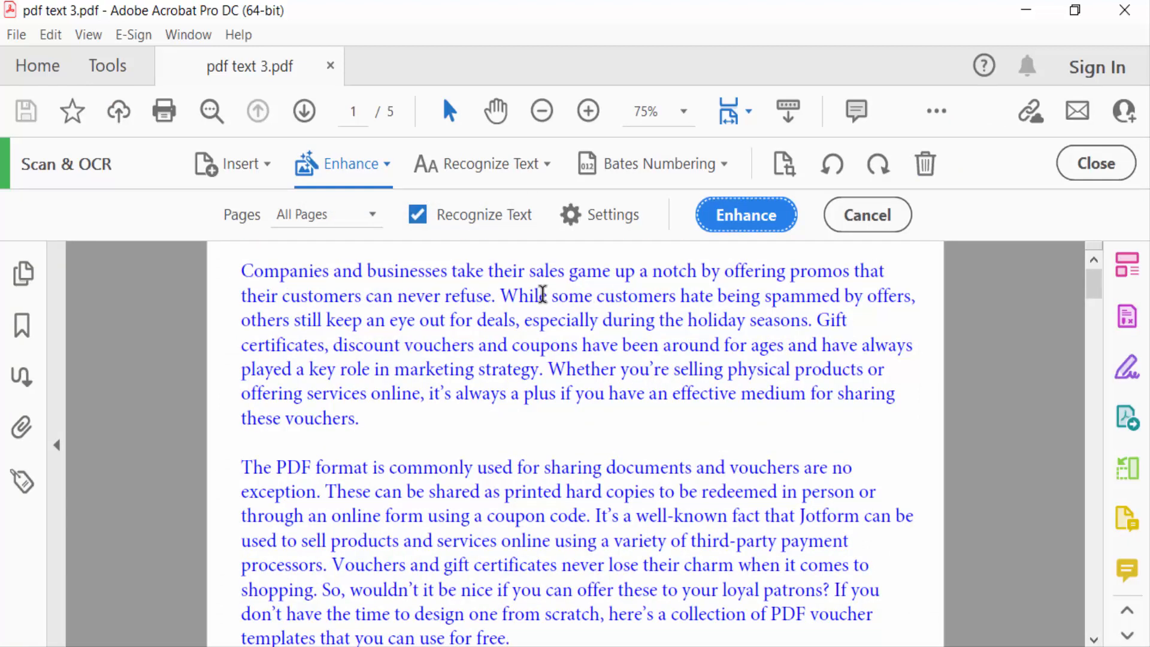
- Enhance the pages, then start Recognize Text for this file (all pages, English US)
left_click(745, 214)
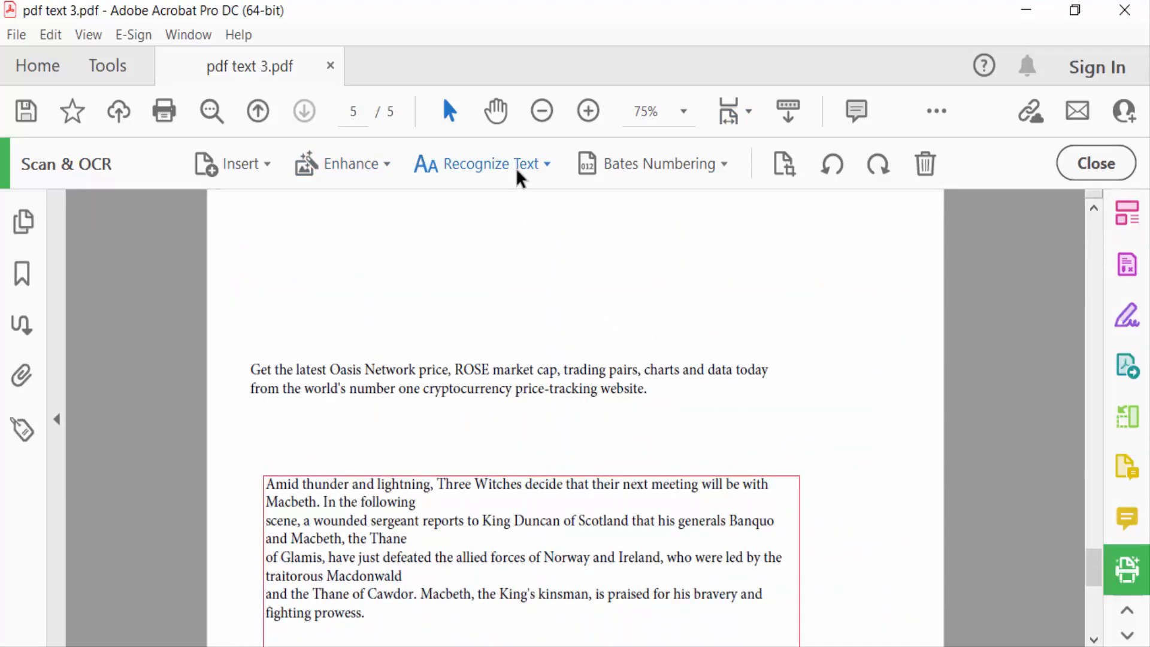
left_click(489, 164)
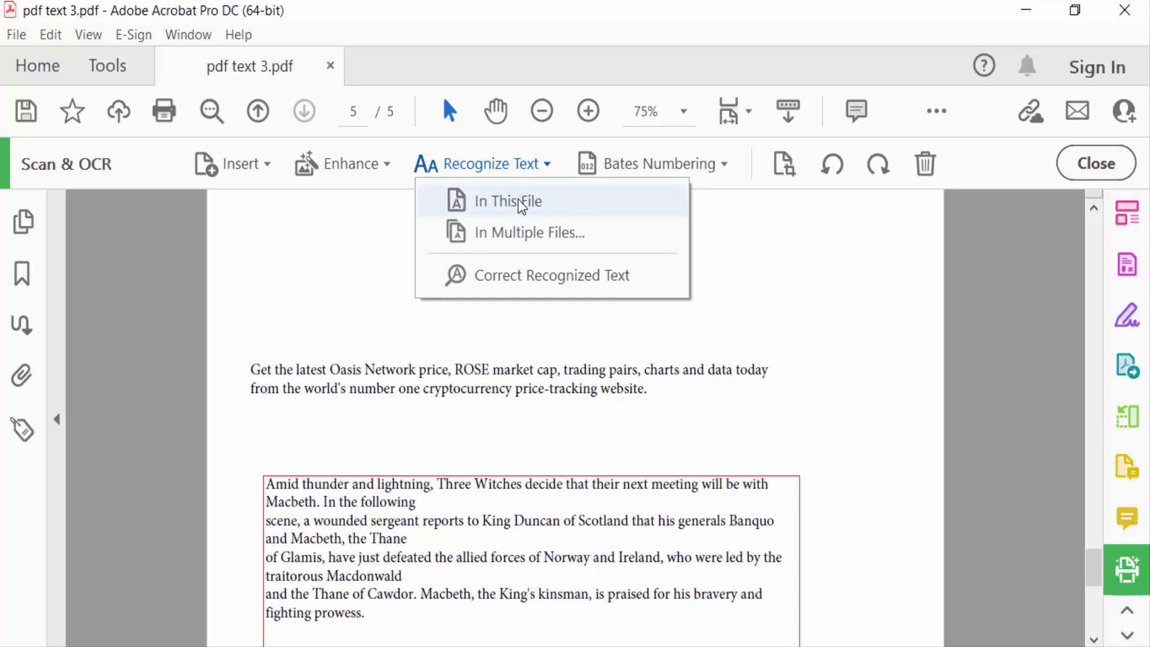
left_click(508, 201)
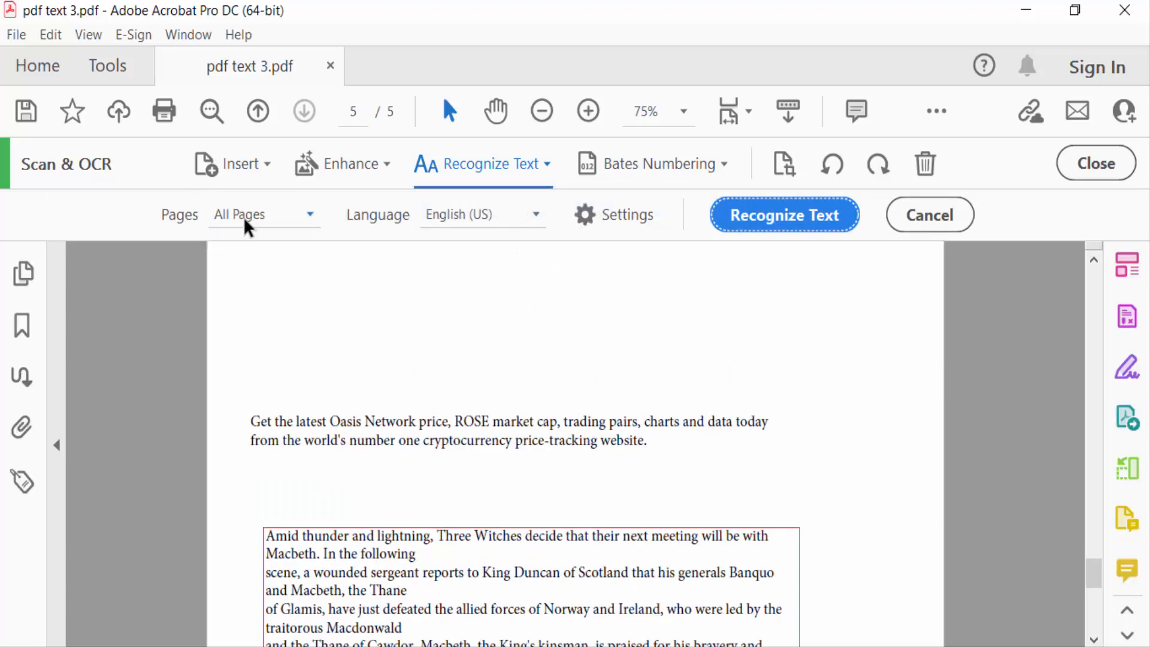
mouse_move(445, 221)
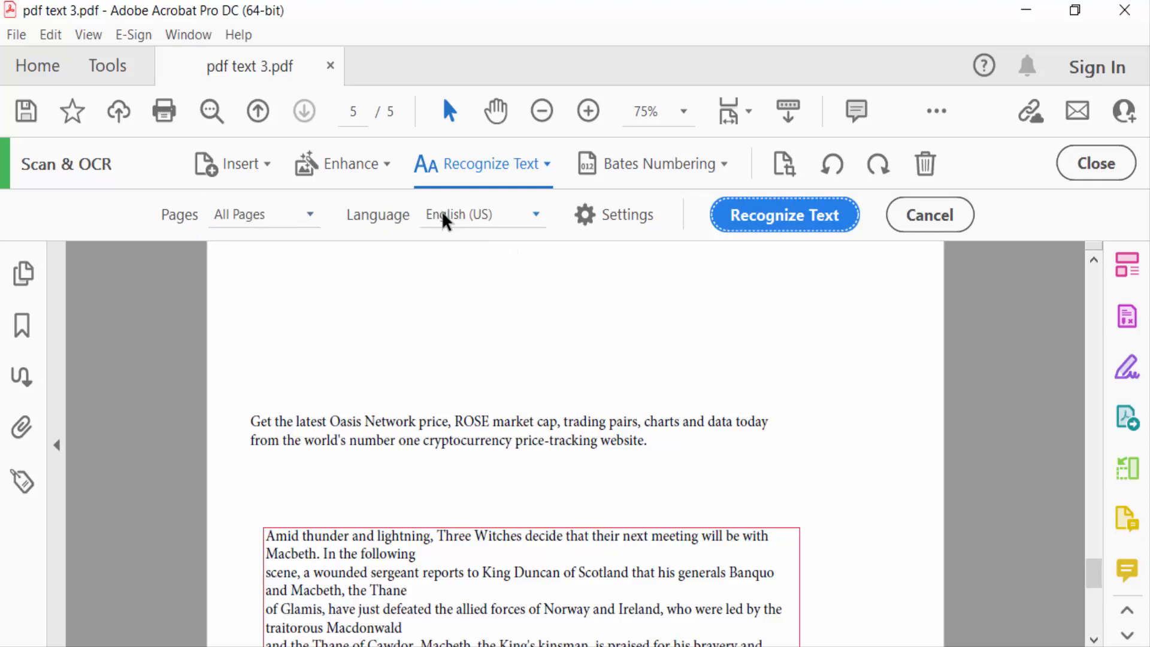
- Review the recognition settings: all pages, English (US), searchable image, 600 dpi
left_click(614, 215)
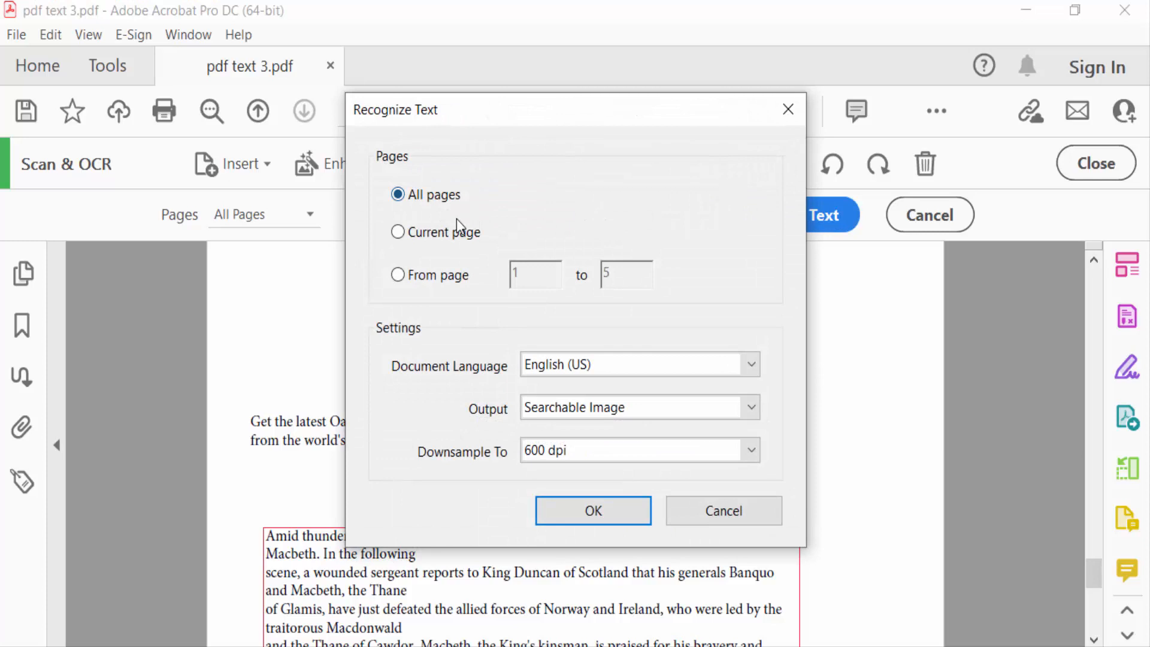
mouse_move(442, 245)
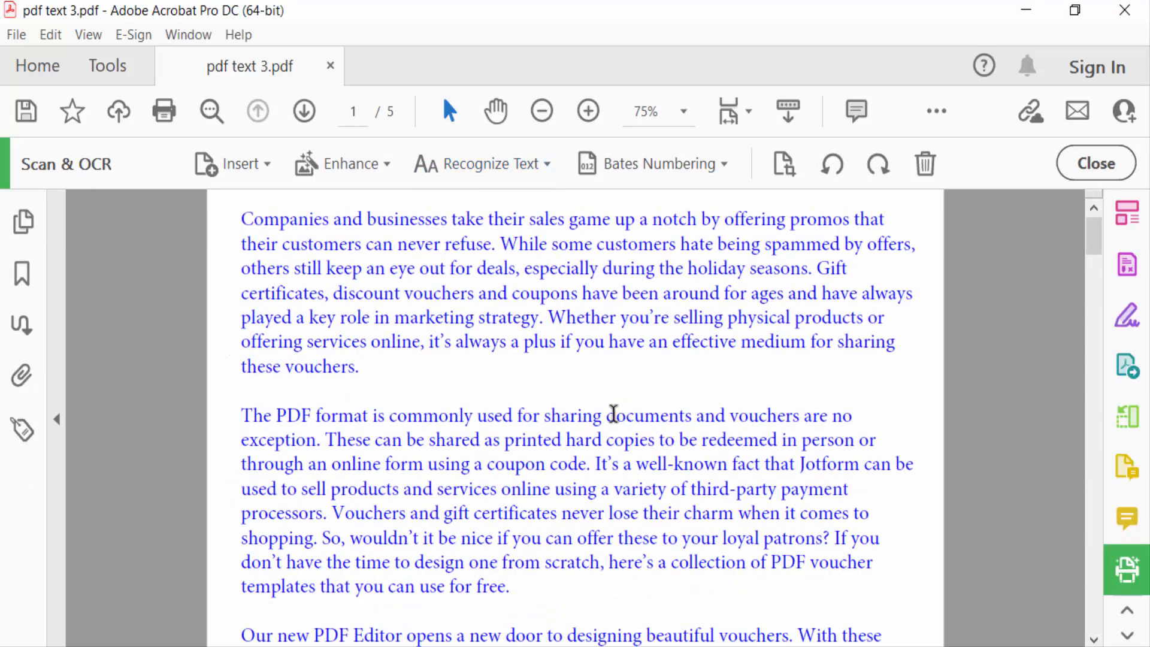
mouse_move(1055, 168)
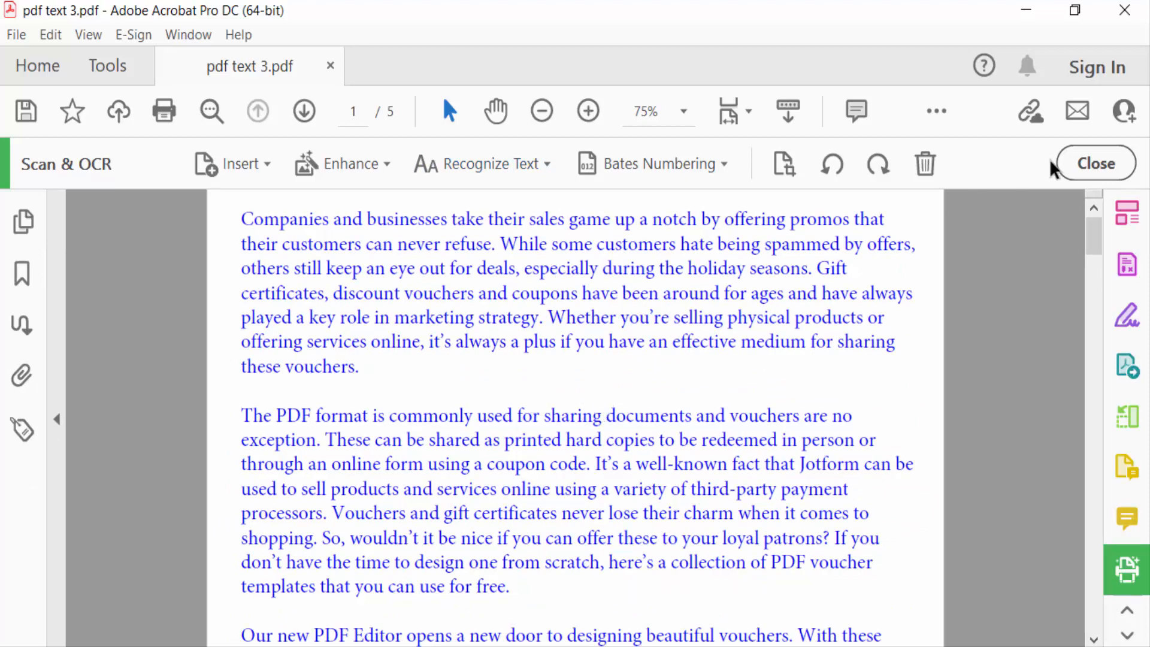
- Close Scan & OCR and switch the recognized document into Edit PDF mode via Tools
left_click(1096, 163)
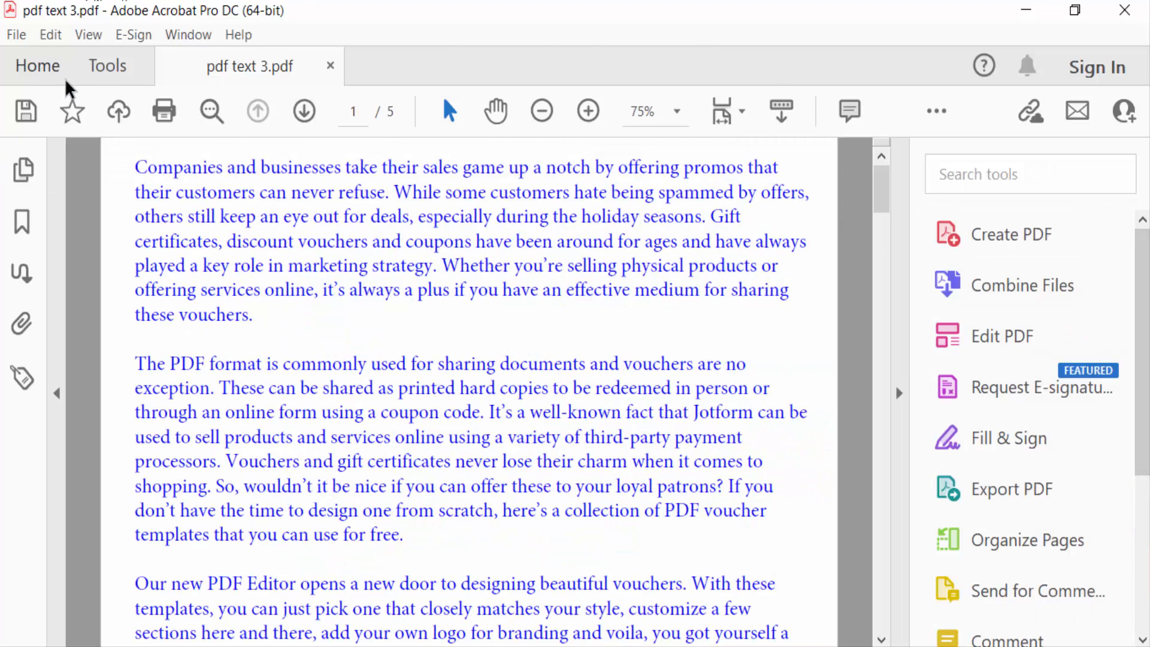
left_click(107, 64)
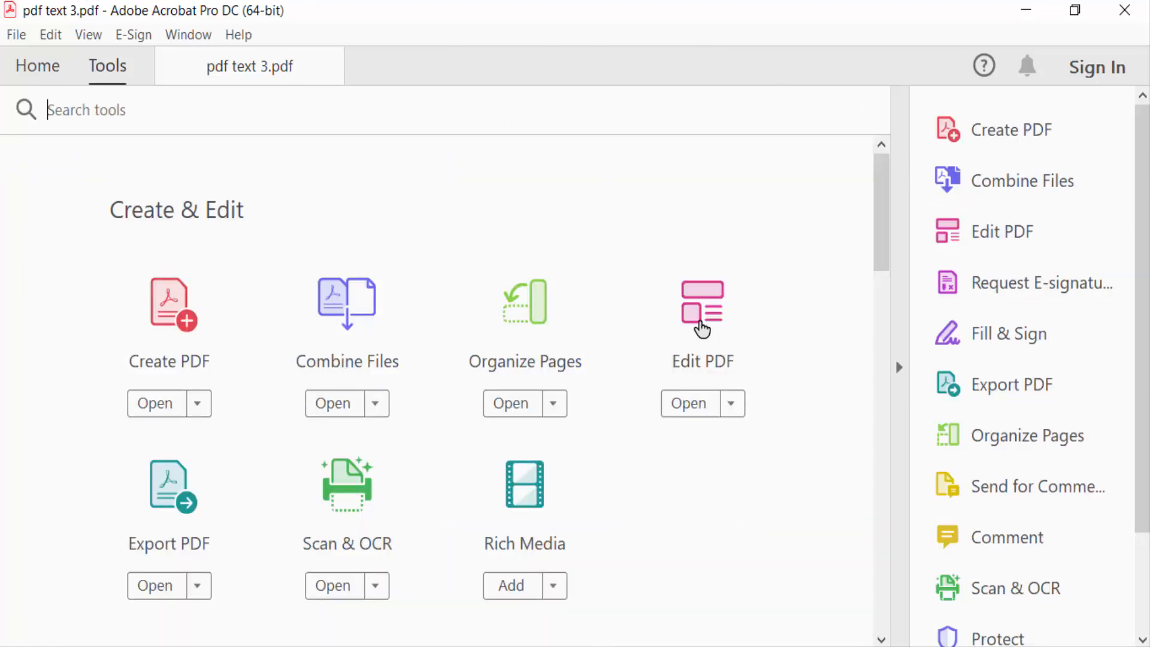
left_click(687, 403)
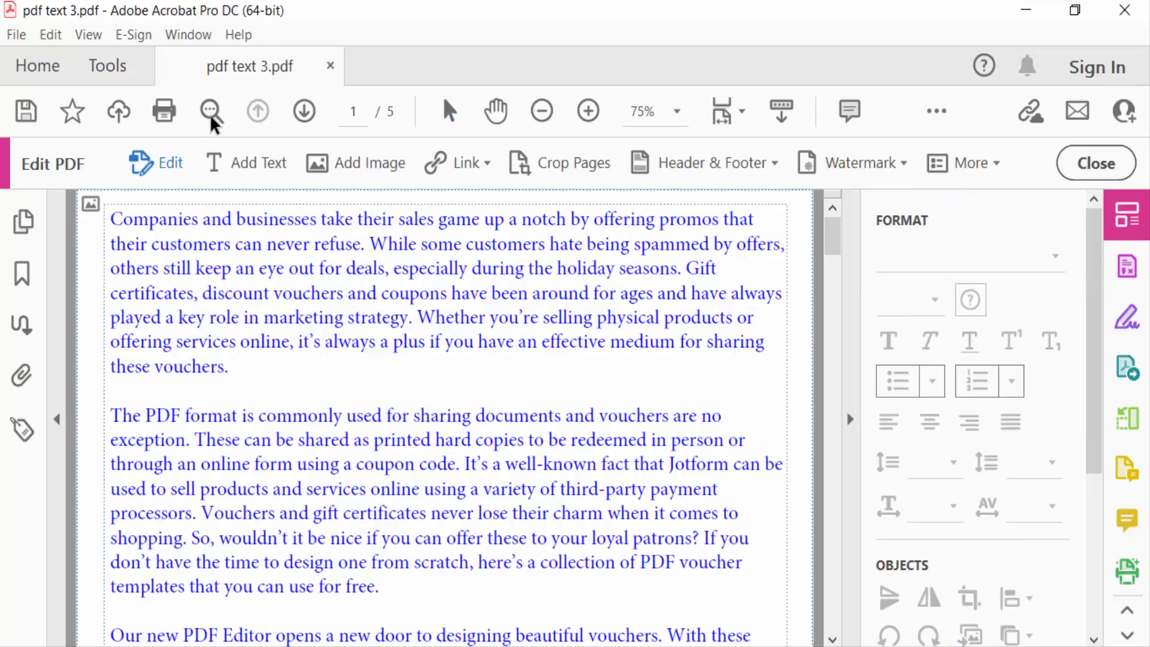
mouse_move(211, 110)
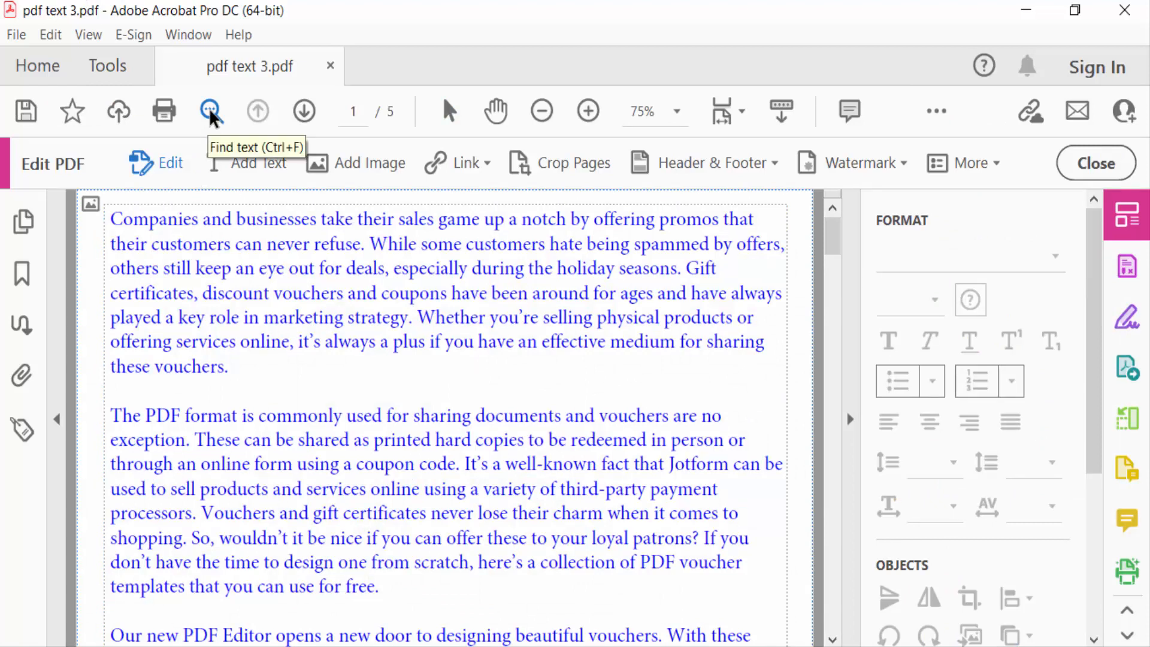
- Find 'the' and pick its exact matches, then search for 'is' in the recognized text
left_click(210, 110)
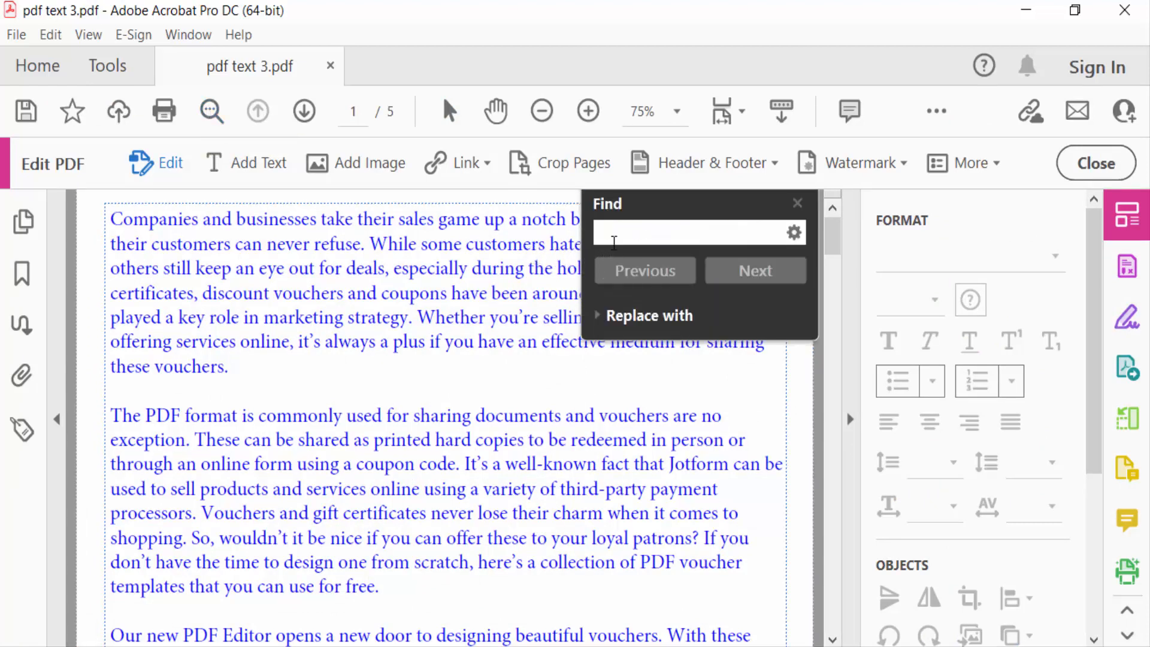
type("the")
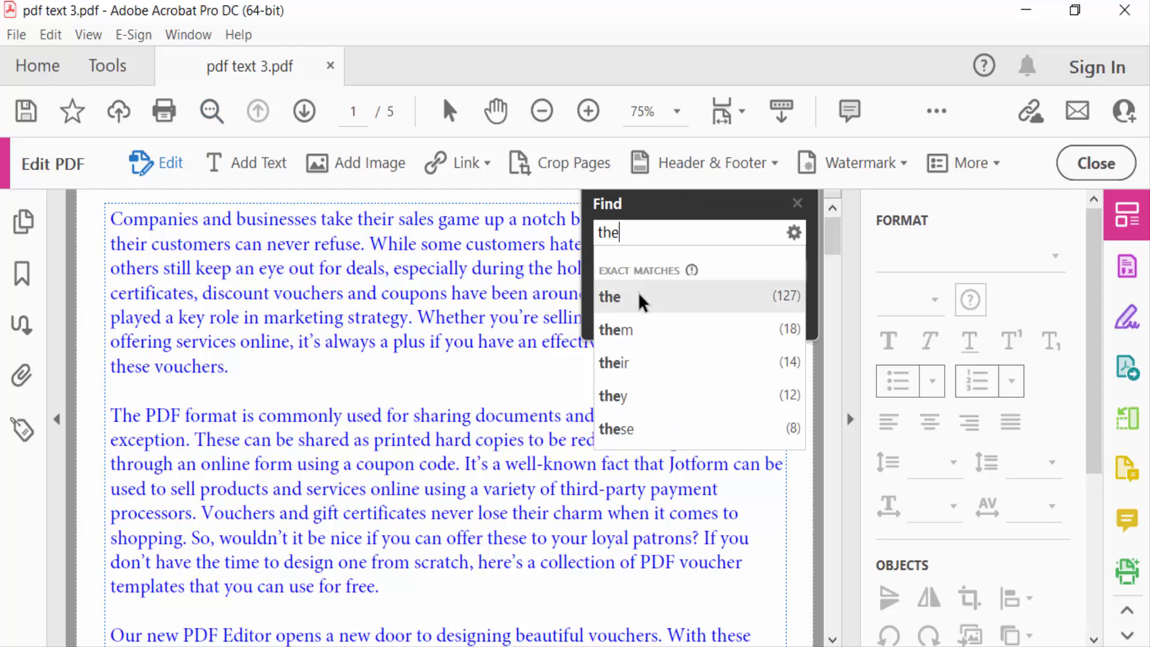
left_click(610, 296)
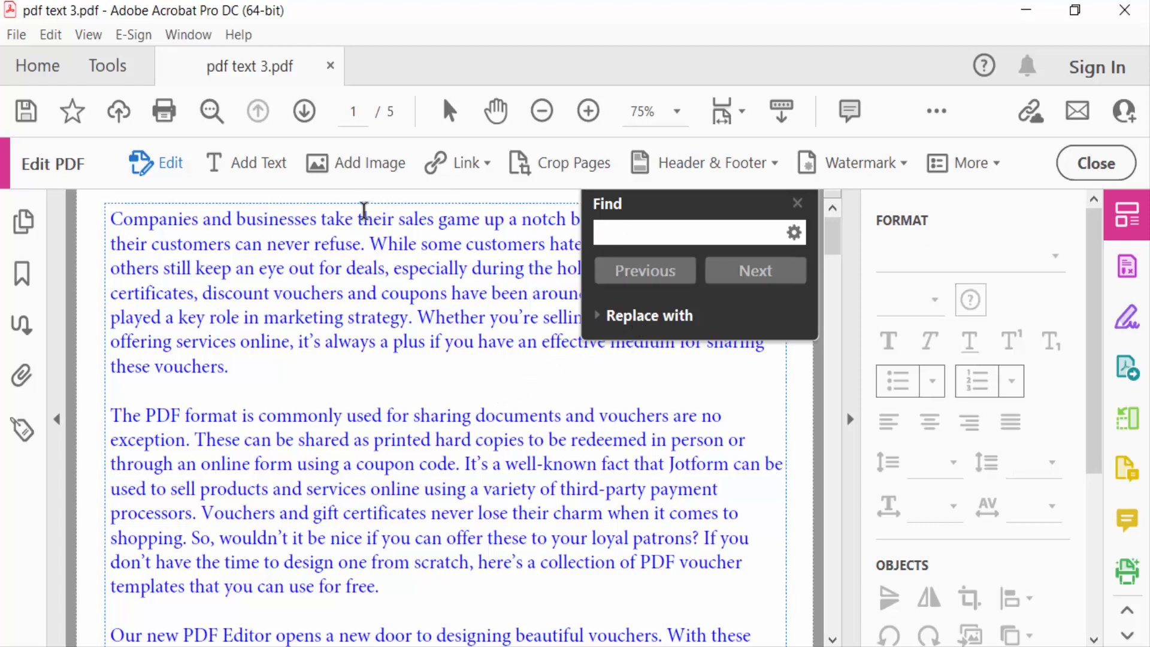
type("is")
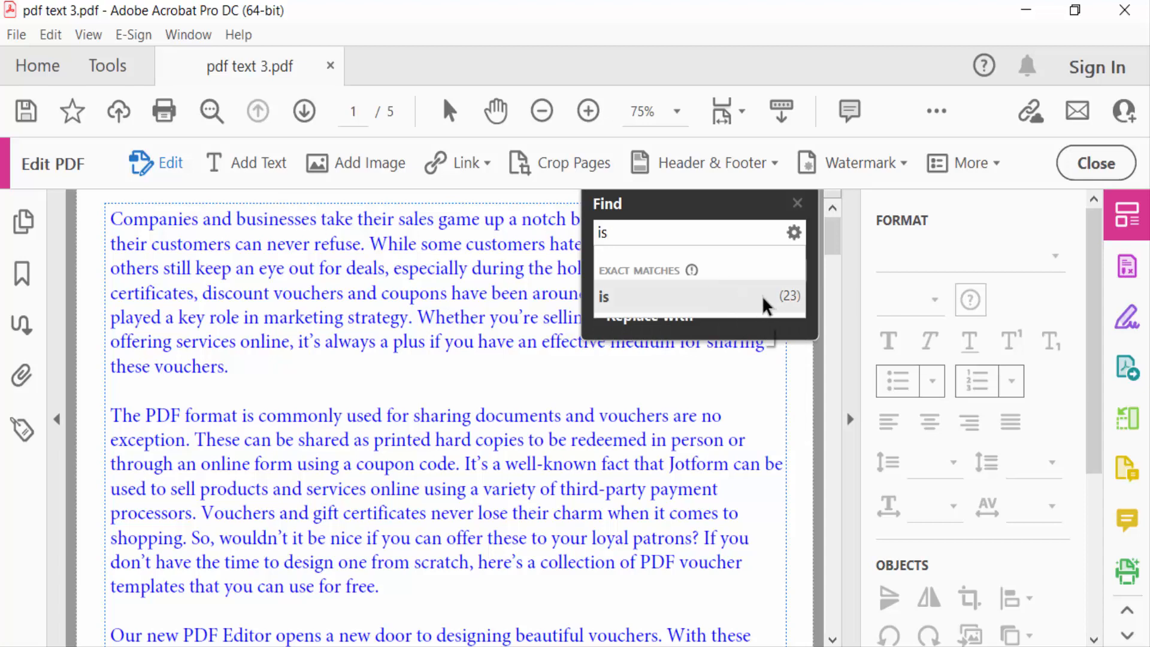
mouse_move(788, 309)
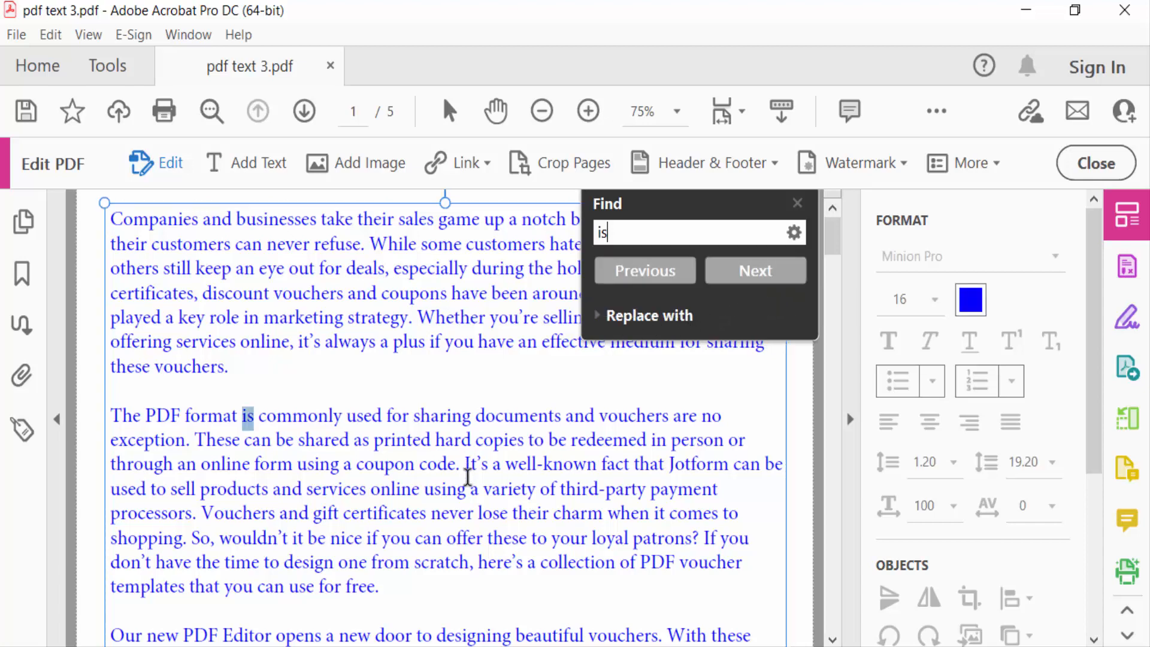
mouse_move(1126, 190)
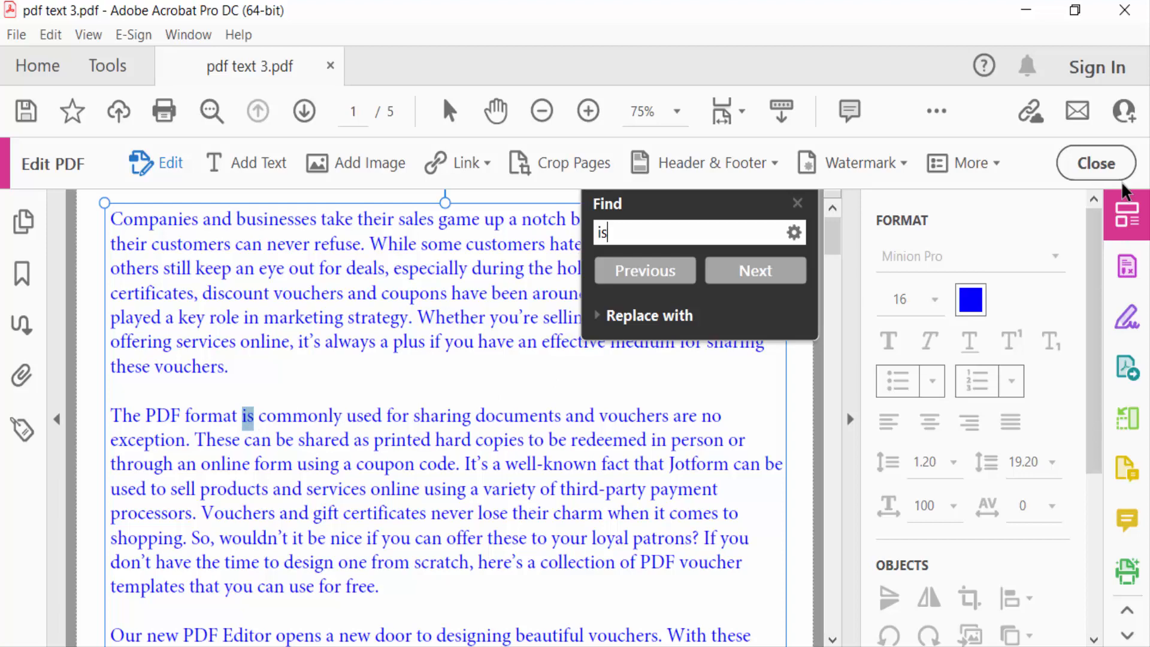